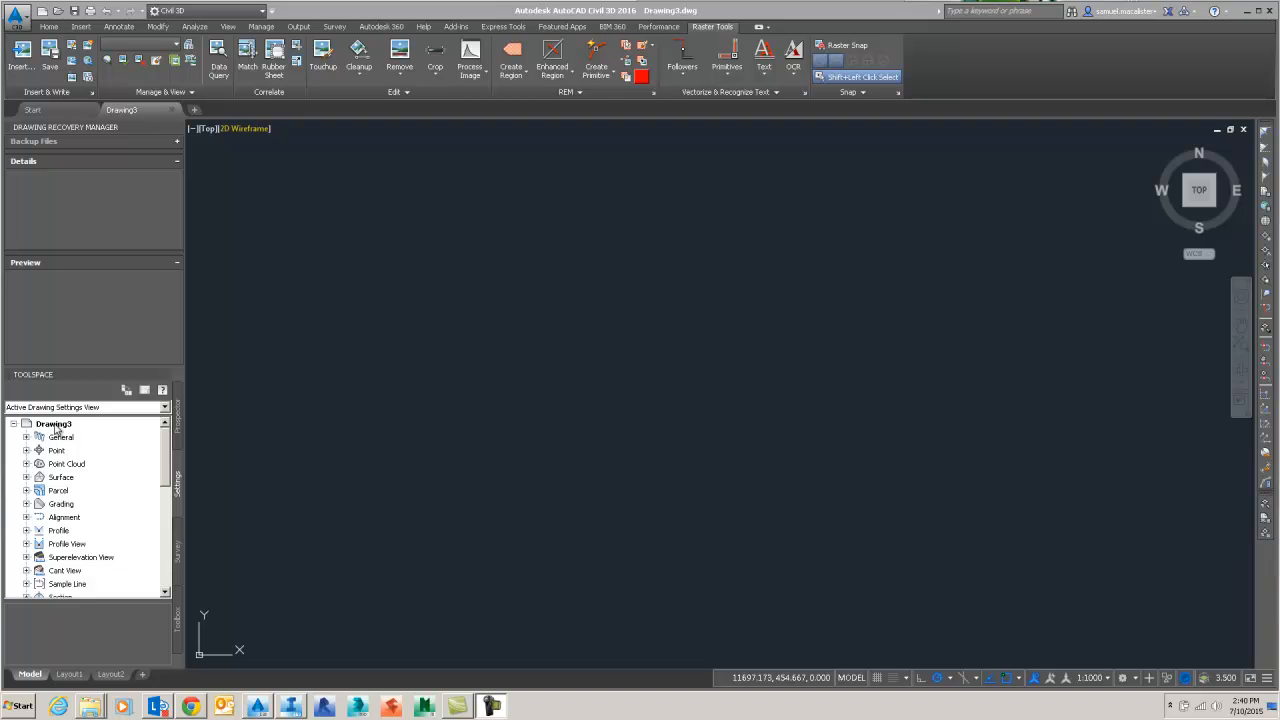
- Save the blank drawing under the new name 'start file' via Save As
{"action": "left_click", "coordinate": [16, 12]}
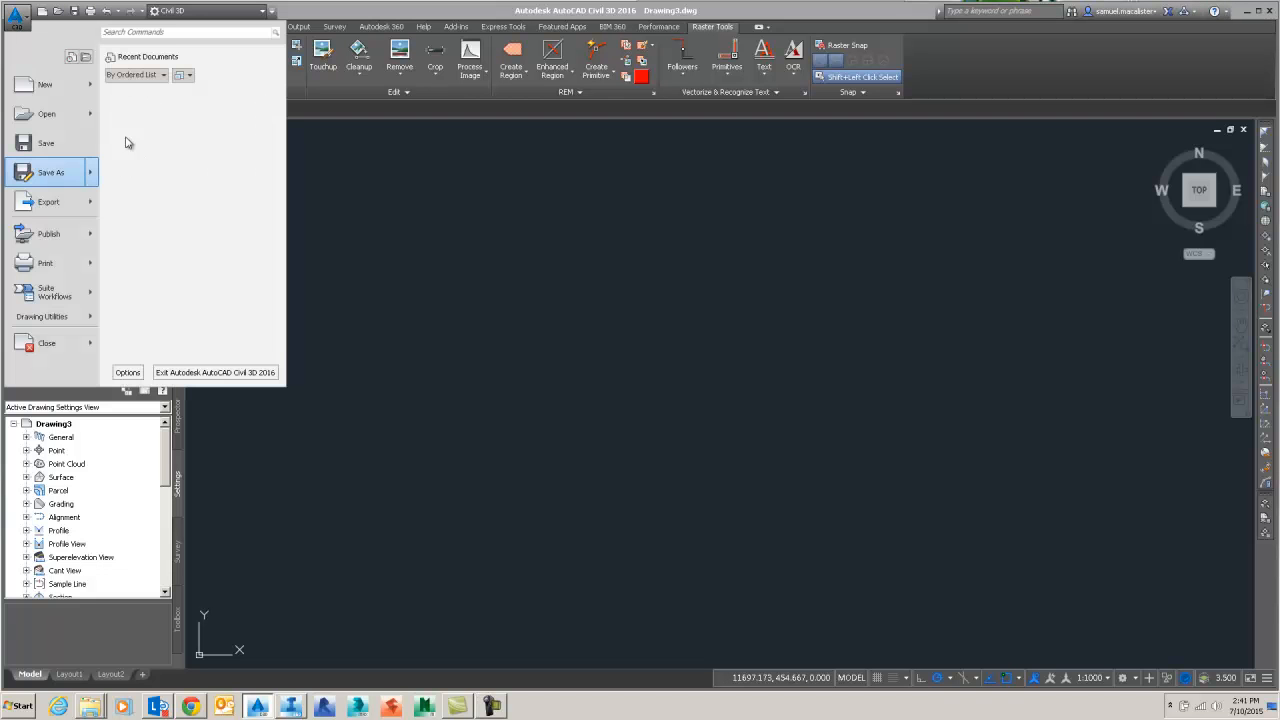
{"action": "left_click", "coordinate": [52, 172]}
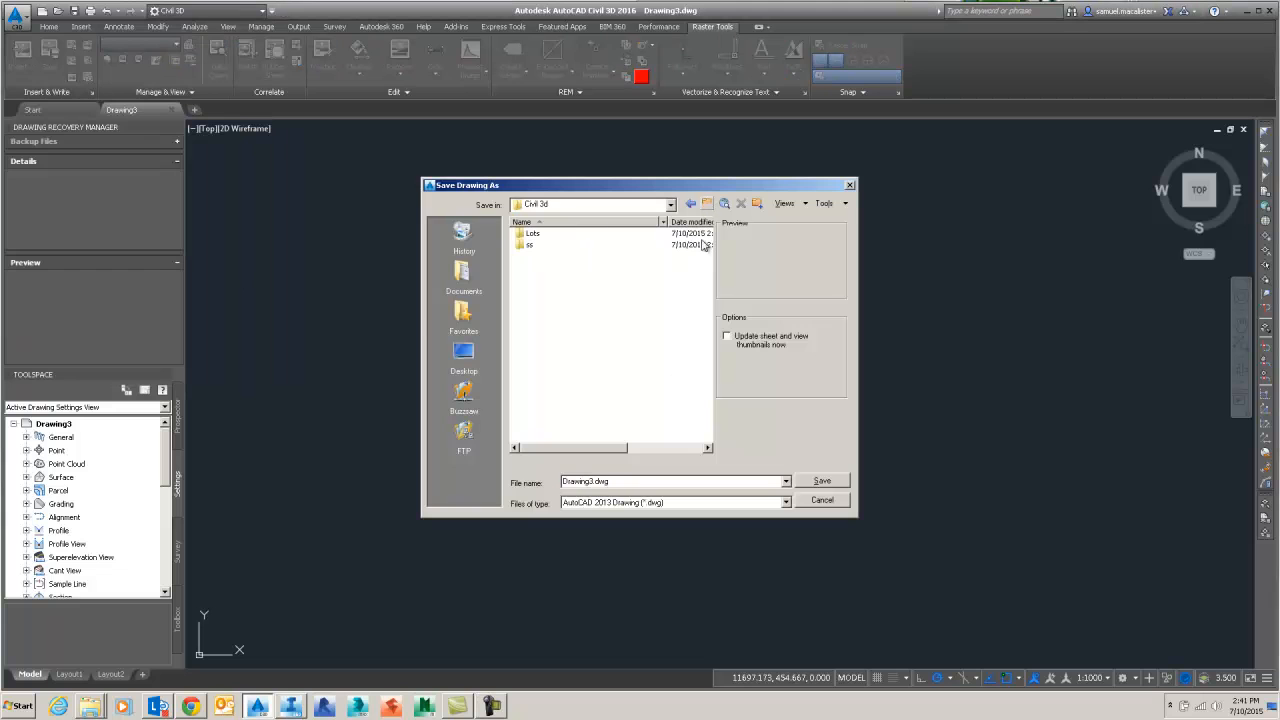
{"action": "left_click", "coordinate": [670, 480]}
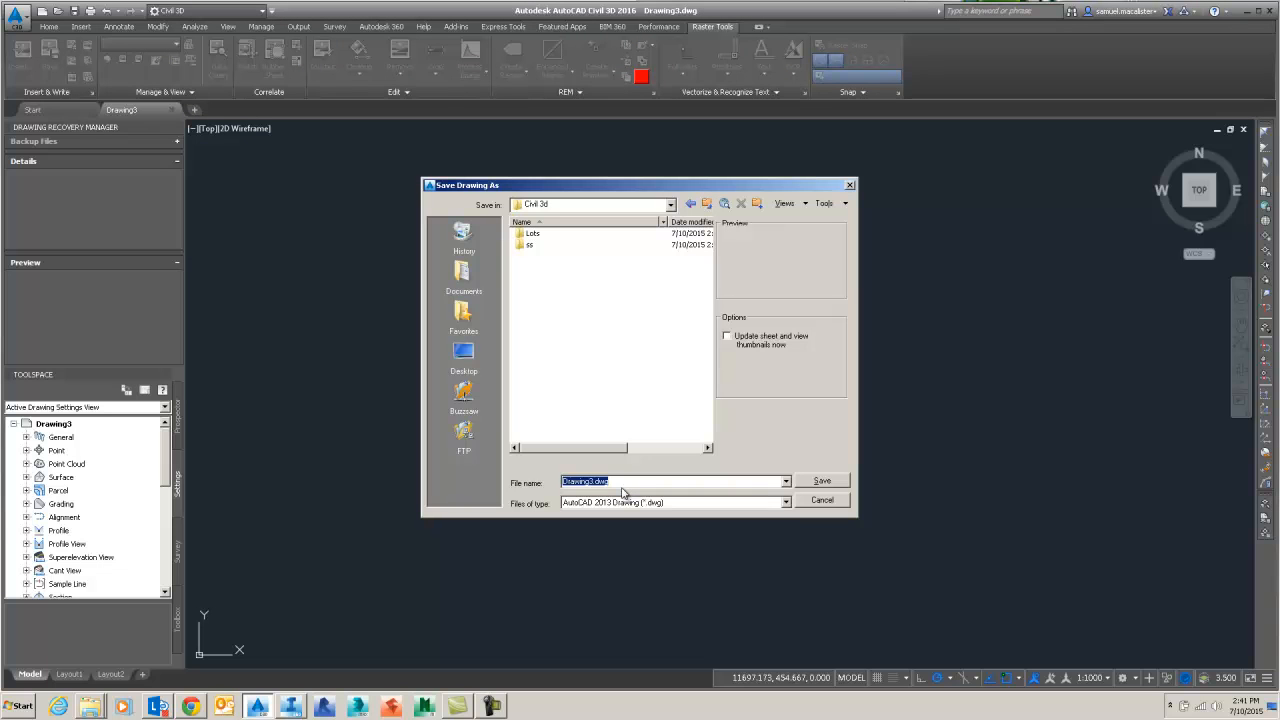
{"action": "type", "text": "start file"}
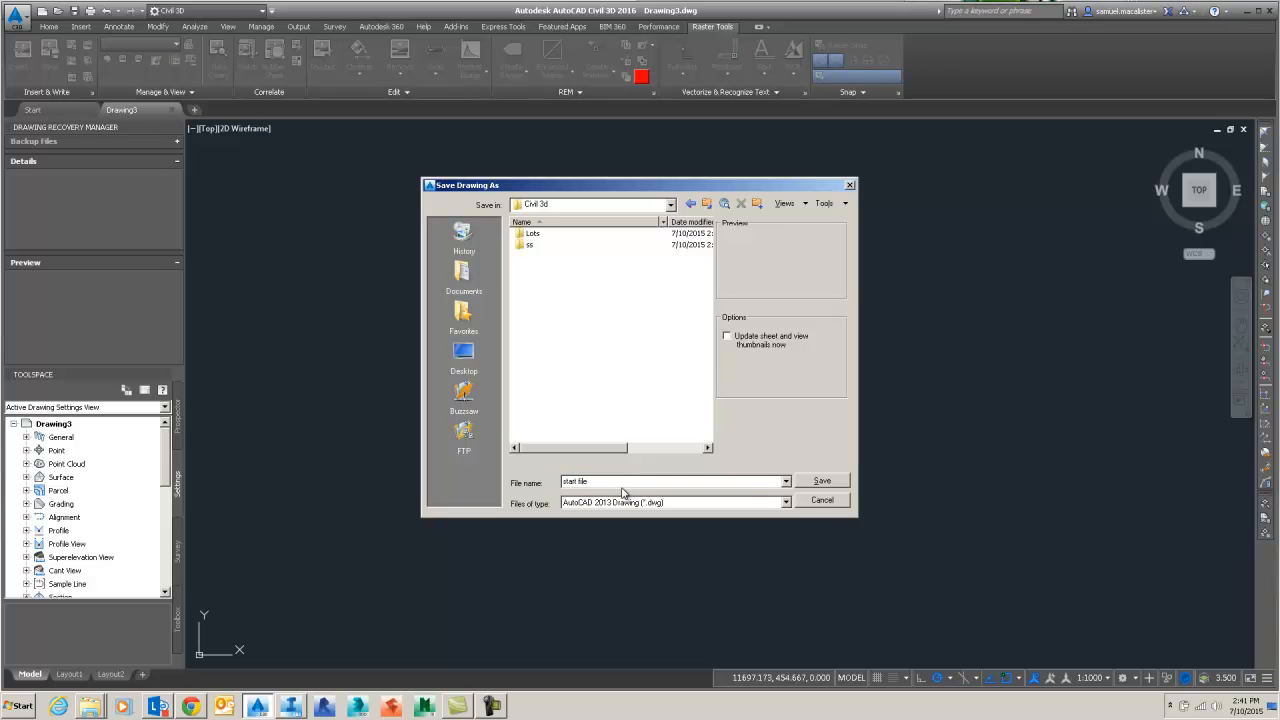
{"action": "left_click", "coordinate": [820, 480]}
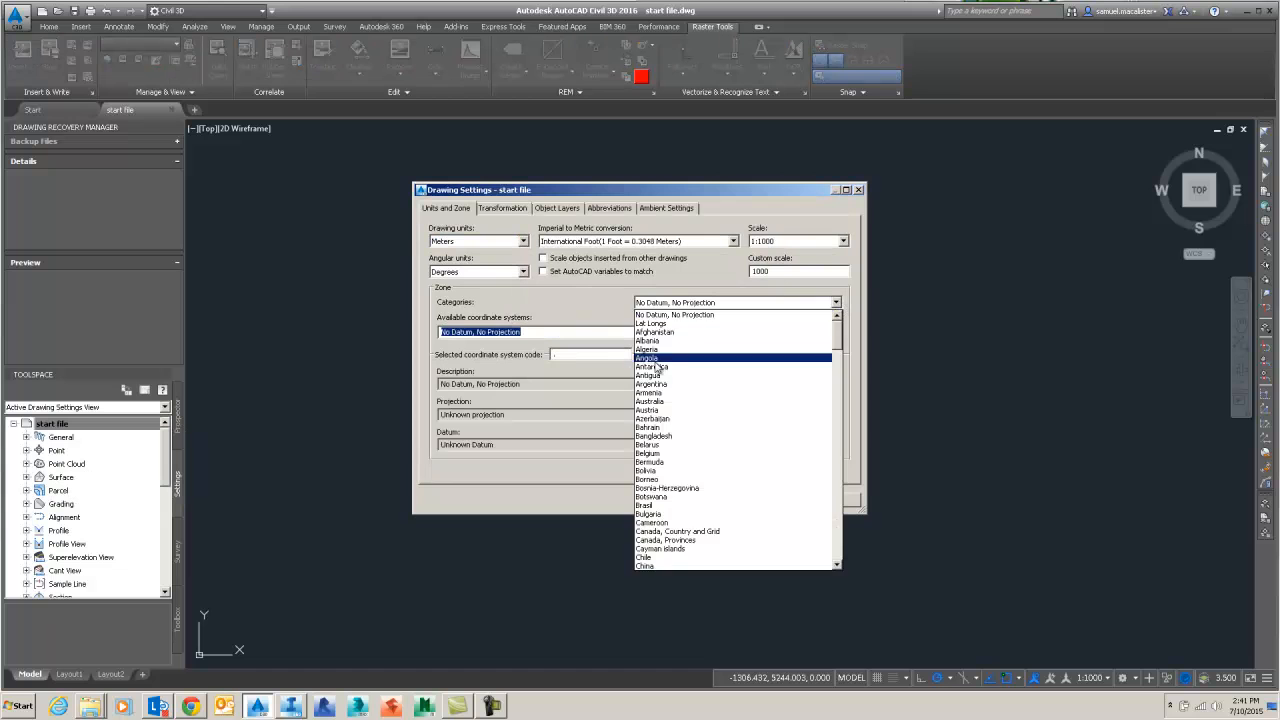
- Choose the Australia category and apply MGA Zone 56 (GDA94) as the drawing coordinate system
{"action": "left_click", "coordinate": [648, 358]}
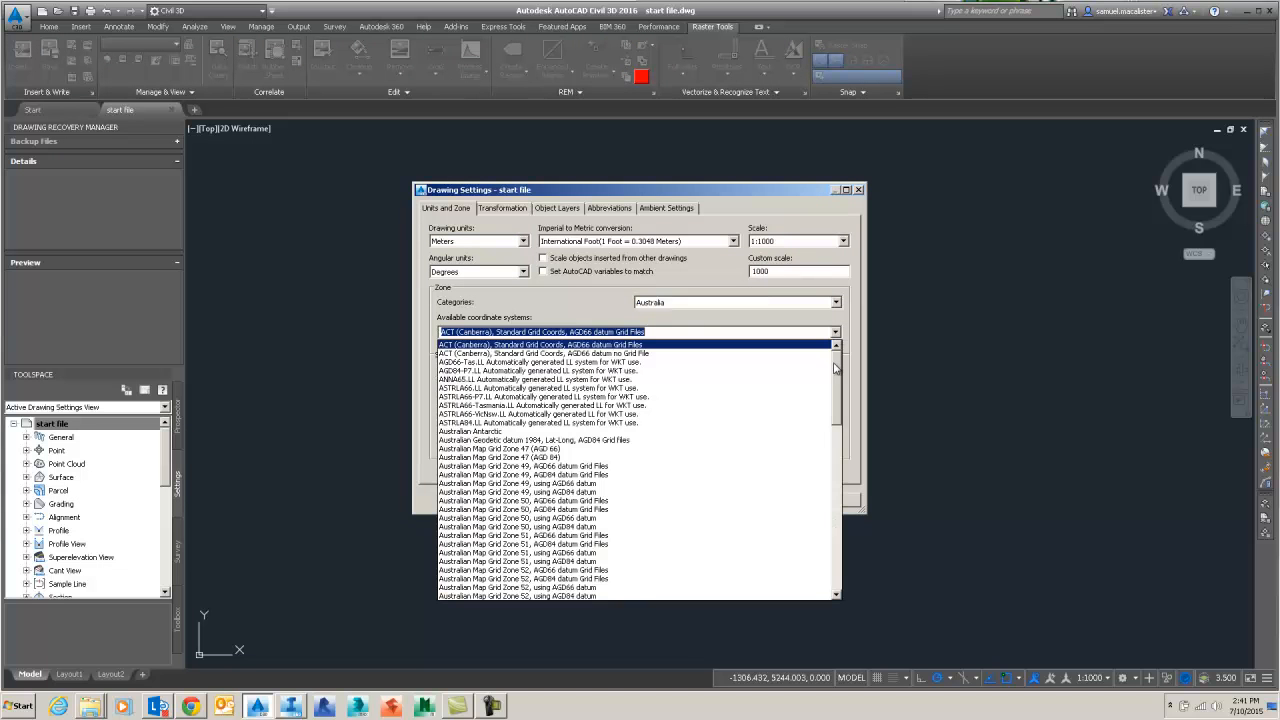
{"action": "left_click", "coordinate": [520, 332]}
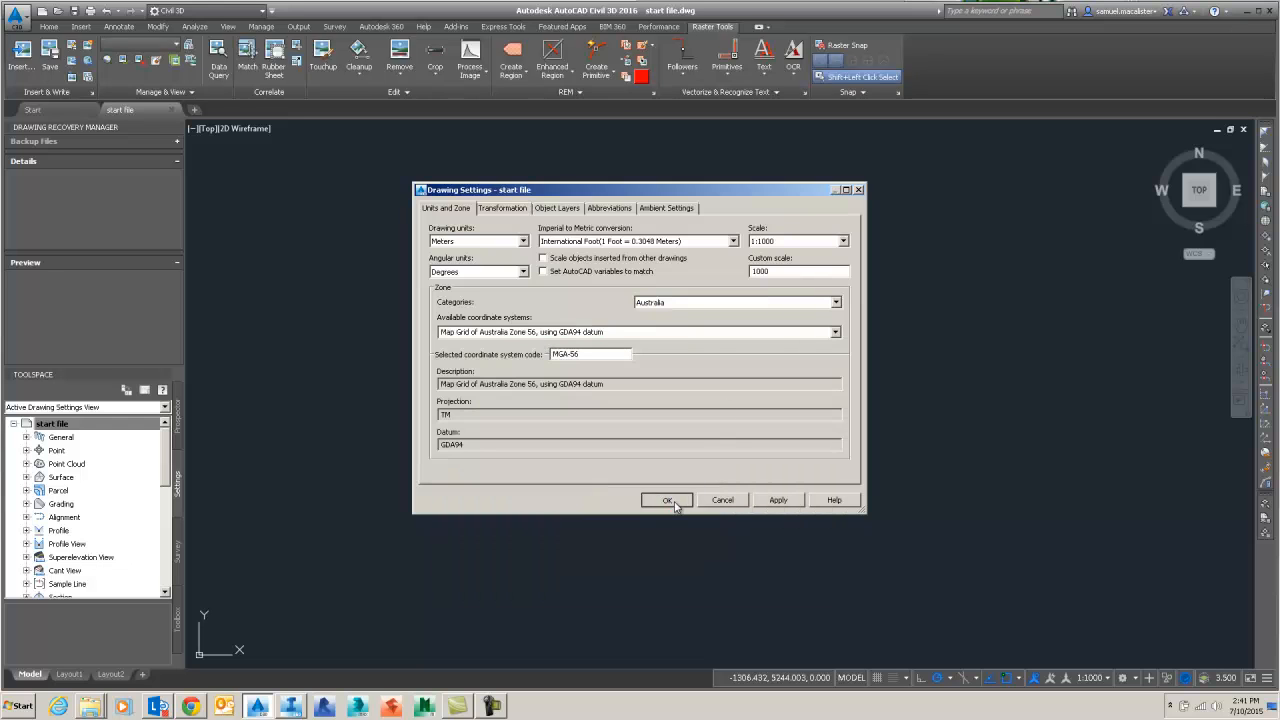
{"action": "left_click", "coordinate": [668, 500]}
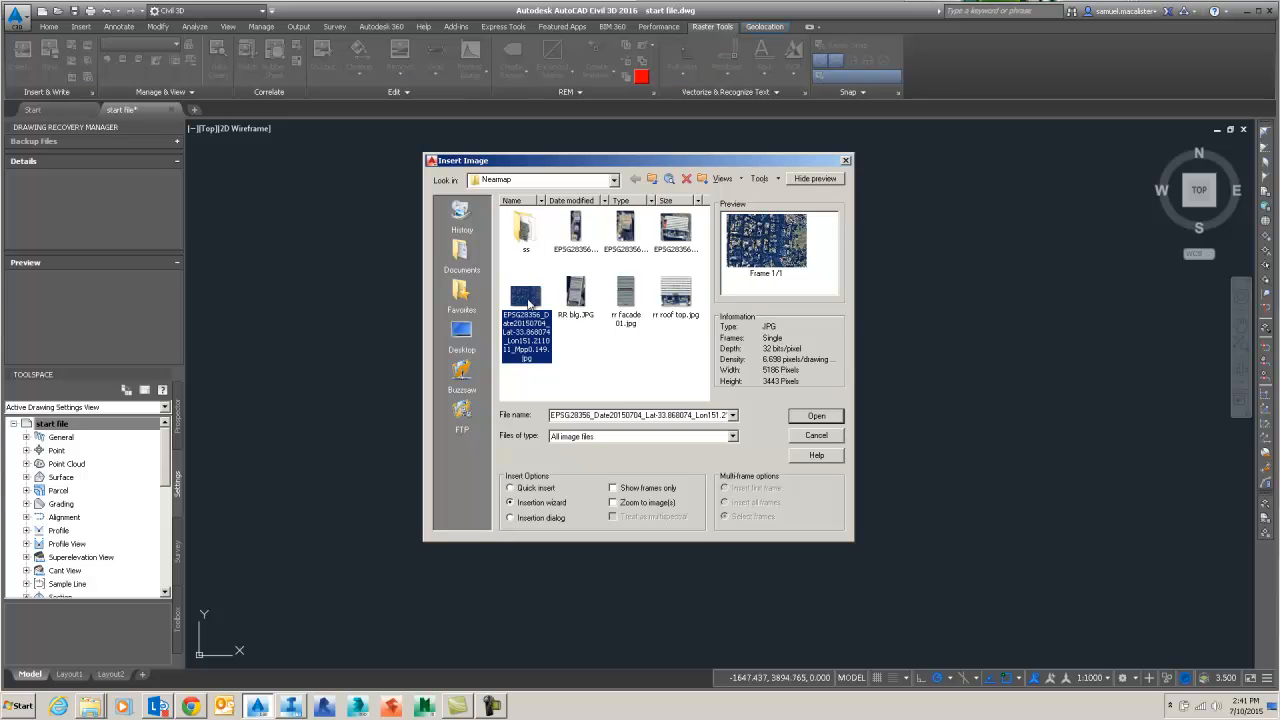
- Insert the aerial JPG, accept its correlation values, and start the MAPEXPORT command
{"action": "left_click", "coordinate": [816, 414]}
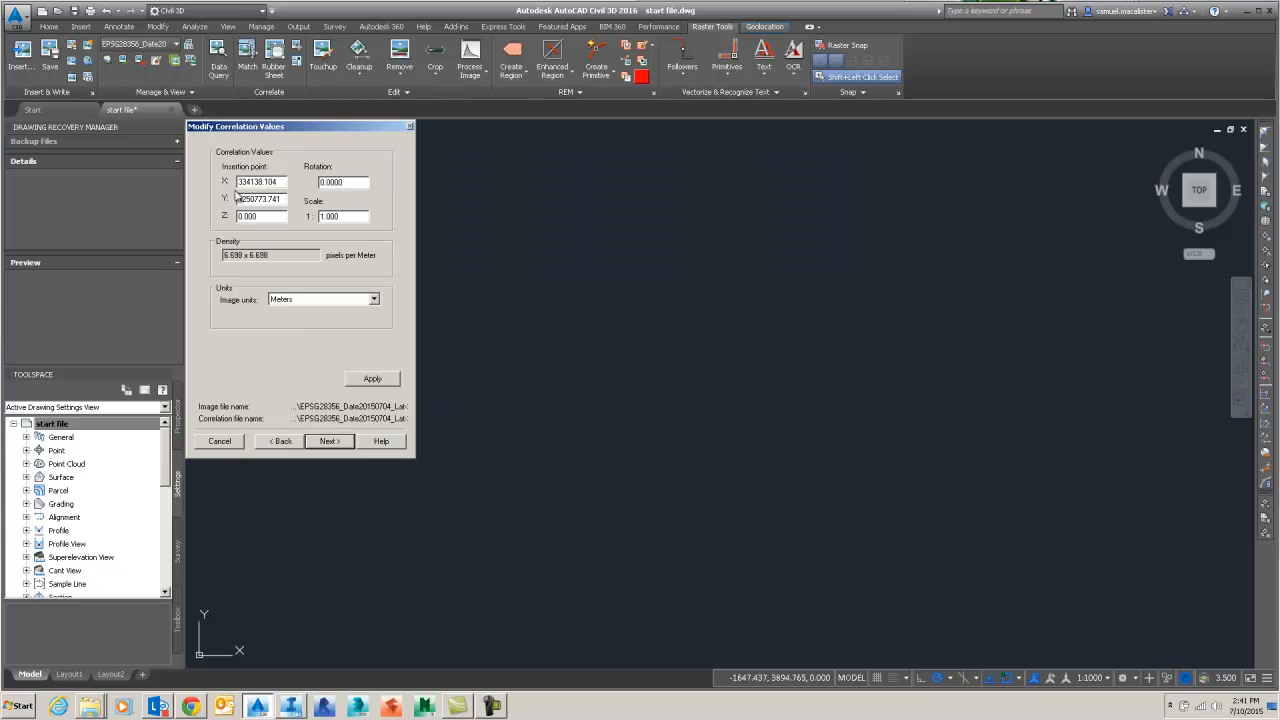
{"action": "left_click", "coordinate": [328, 442]}
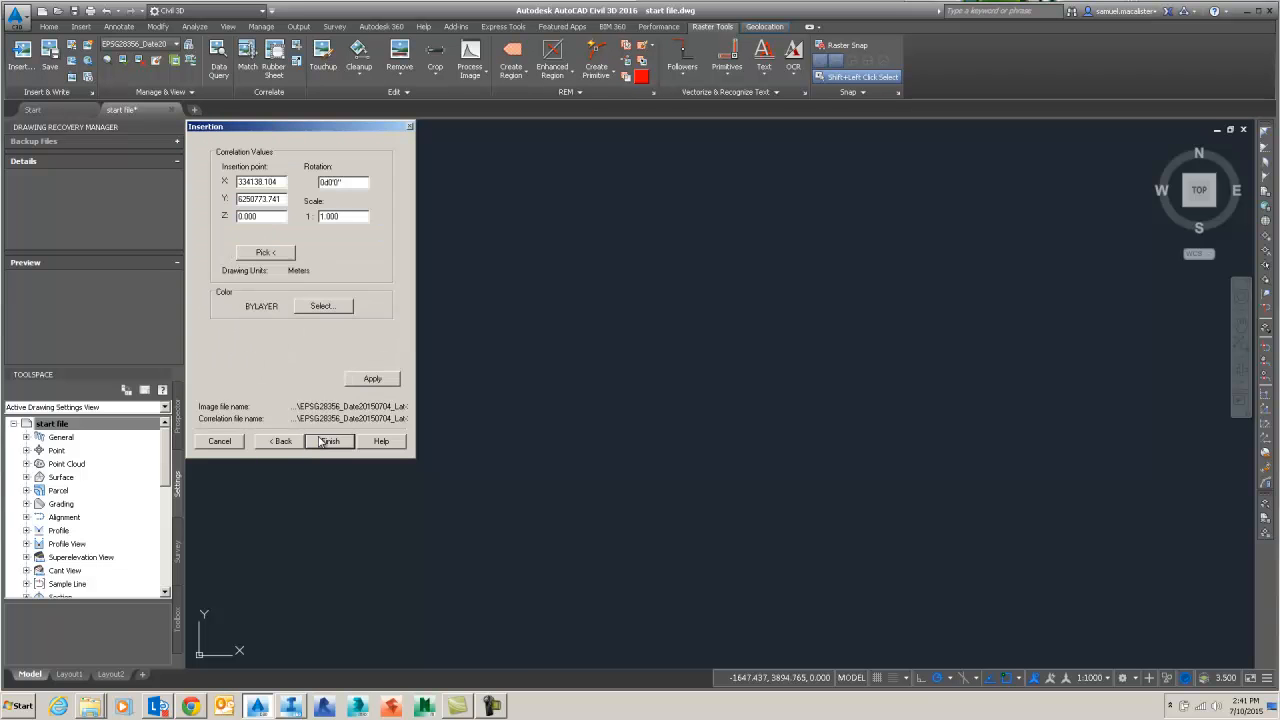
{"action": "left_click", "coordinate": [330, 442]}
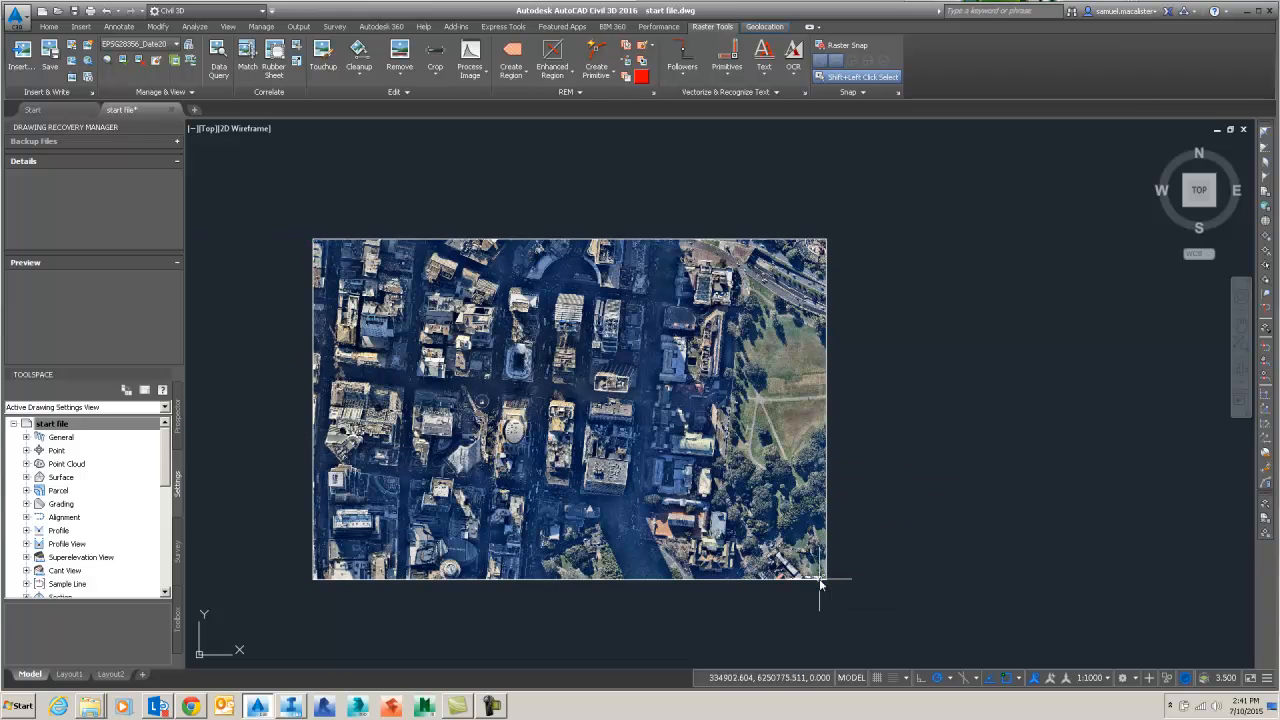
{"action": "type", "text": "MAPE"}
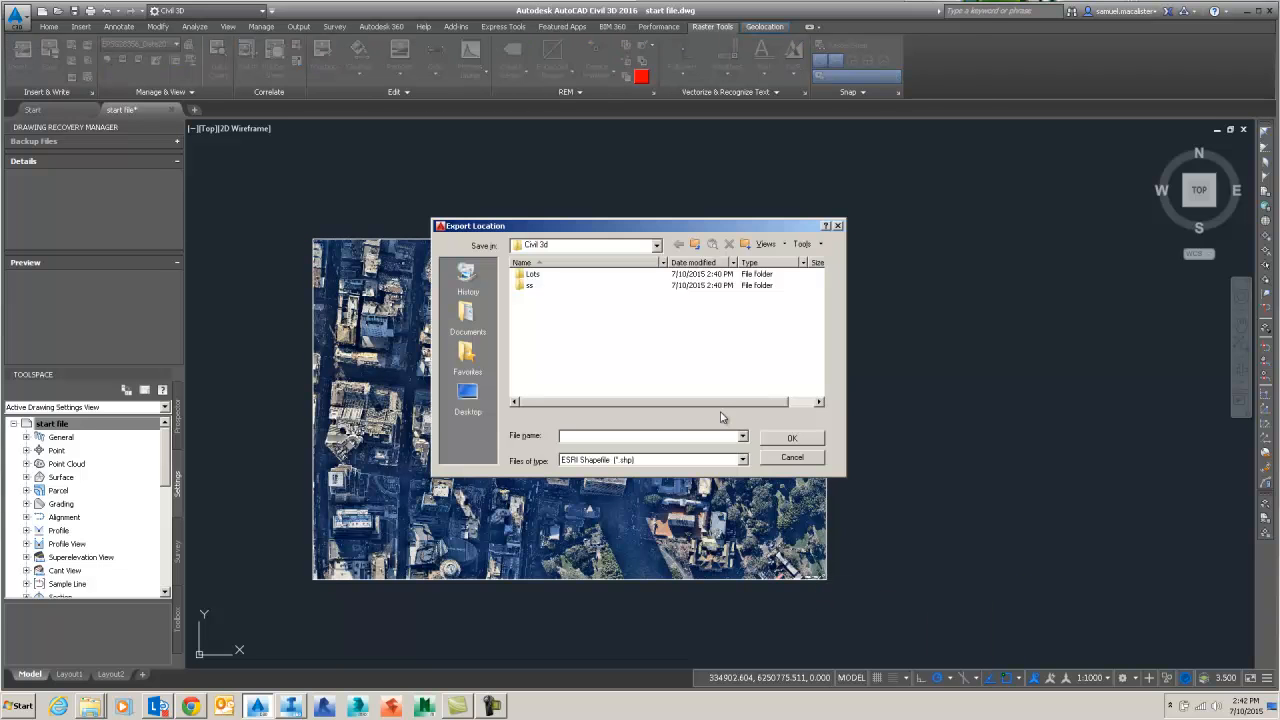
- Name the shapefile 'demo', review the export options, and run the polygon export
{"action": "type", "text": "demo"}
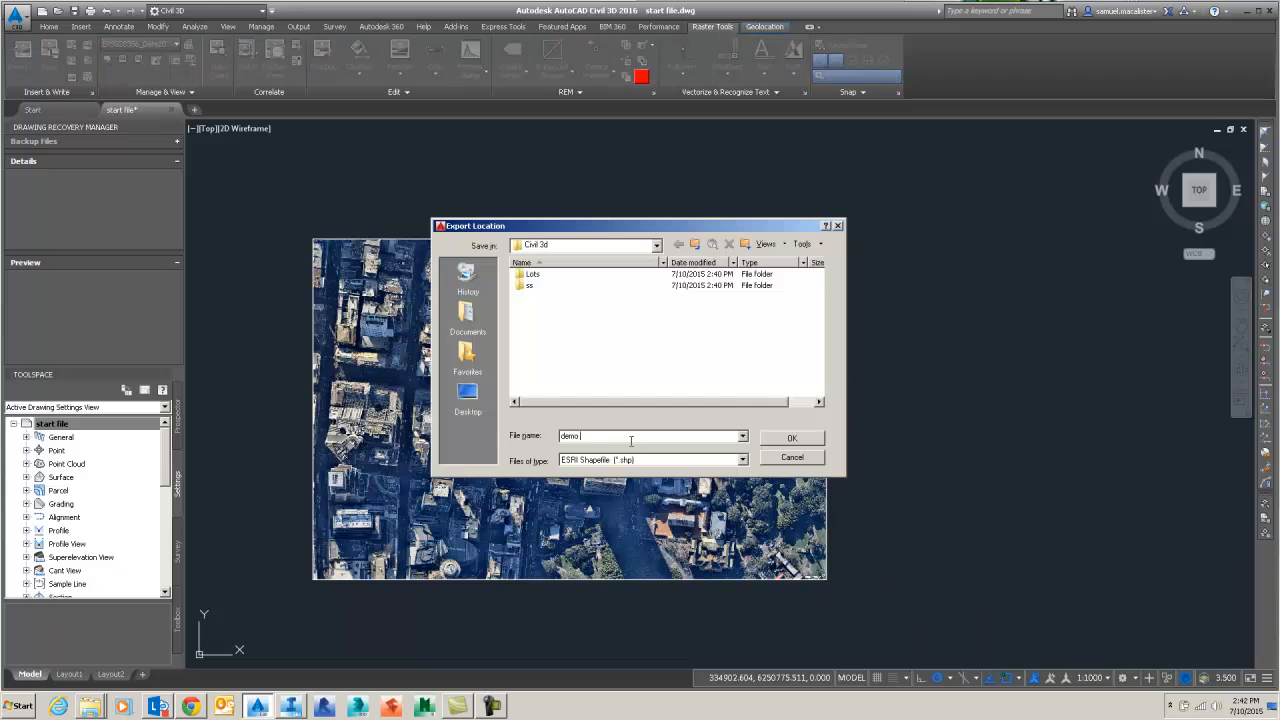
{"action": "left_click", "coordinate": [792, 436]}
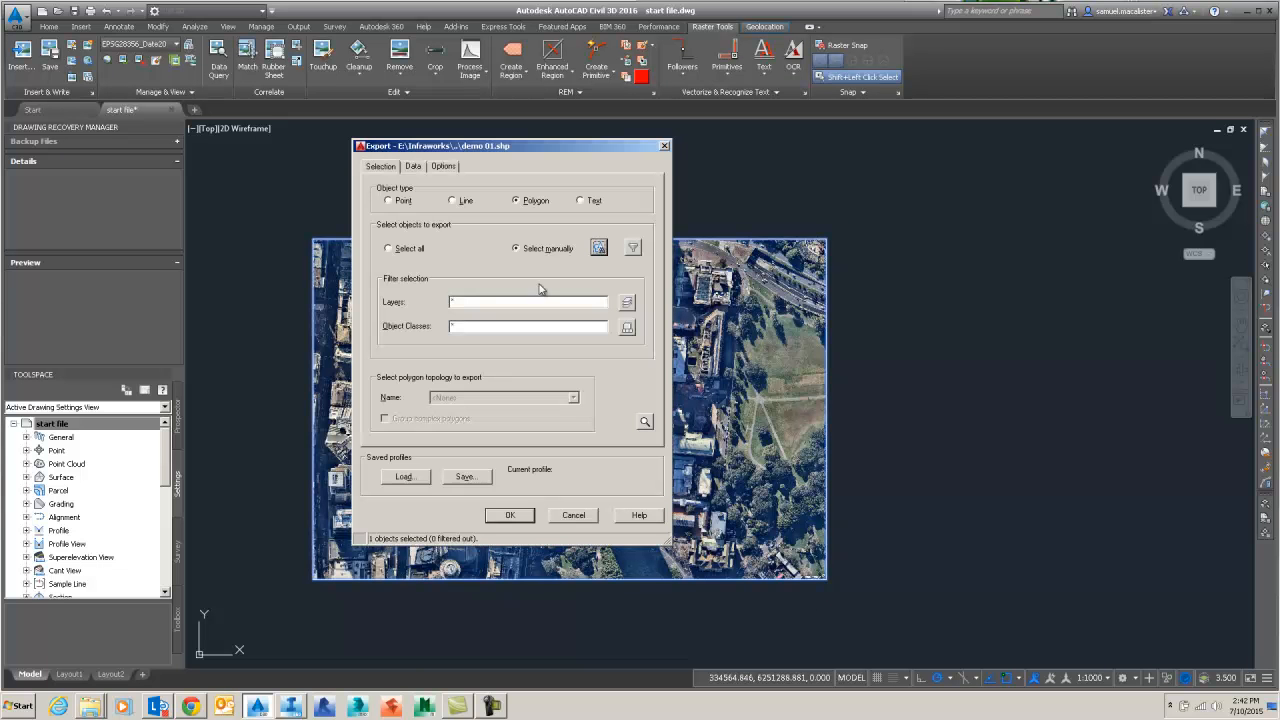
{"action": "left_click", "coordinate": [444, 166]}
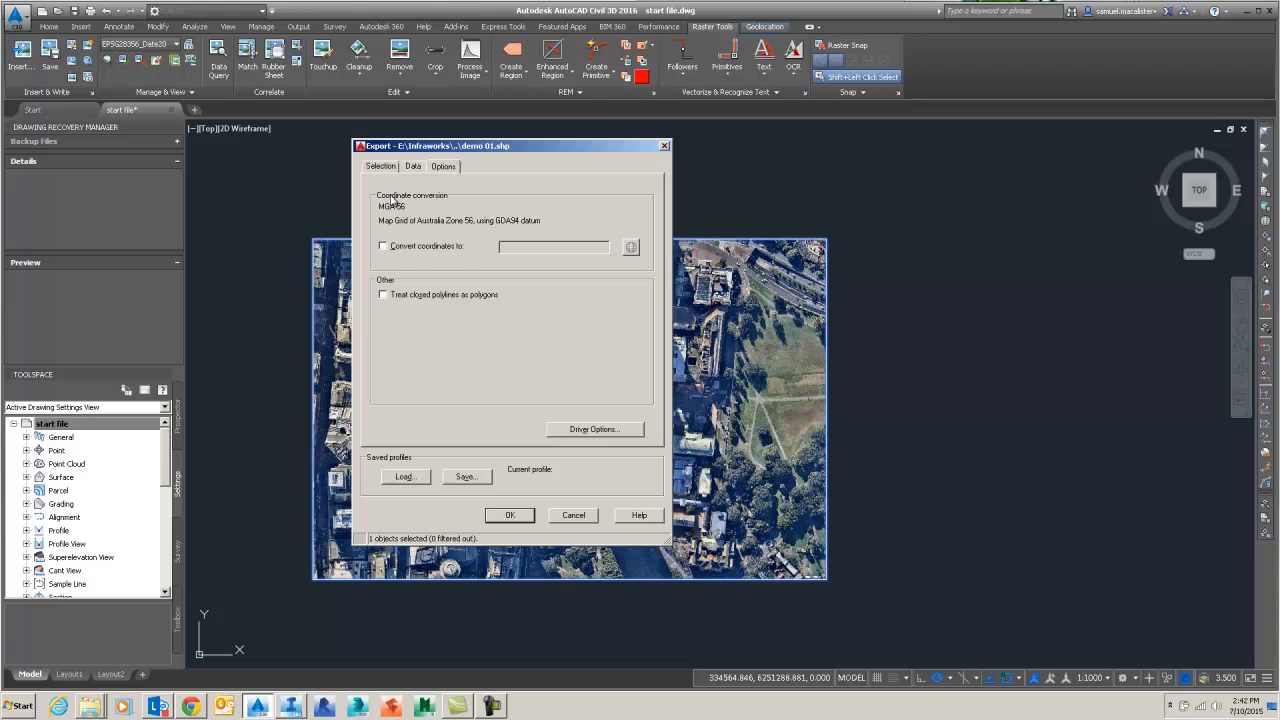
{"action": "left_click", "coordinate": [508, 514]}
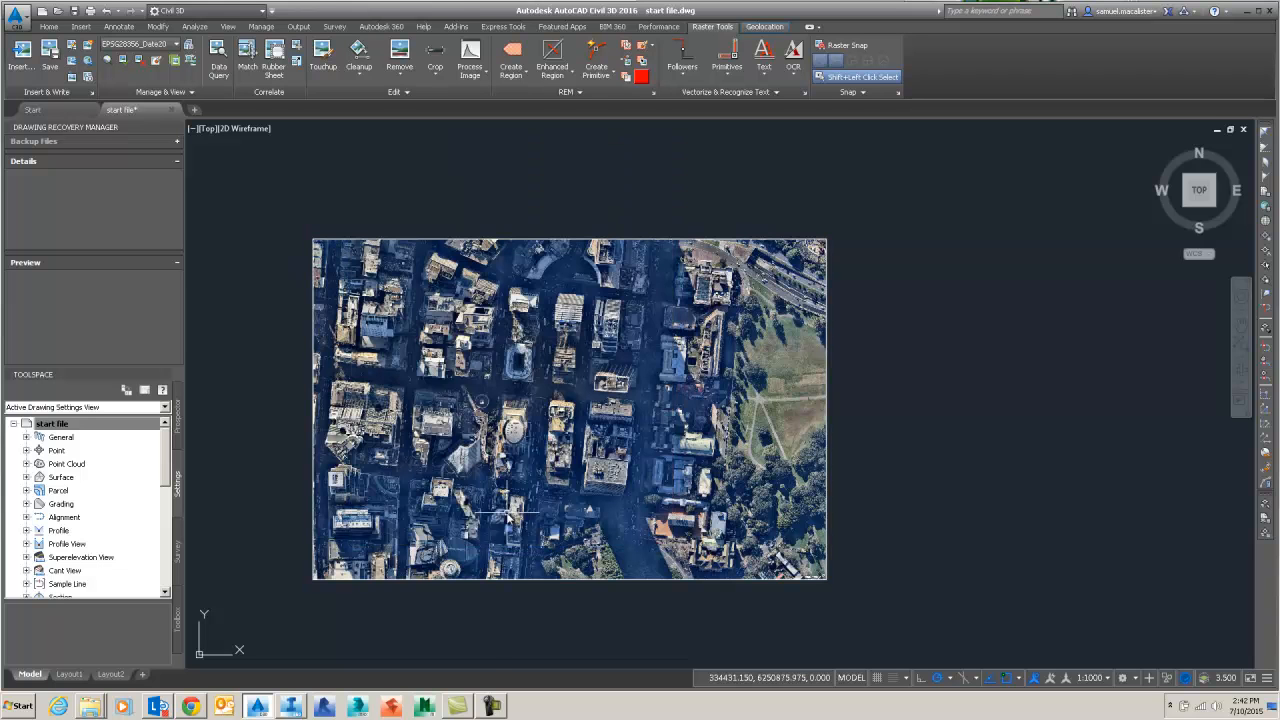
{"action": "mouse_move", "coordinate": [400, 636]}
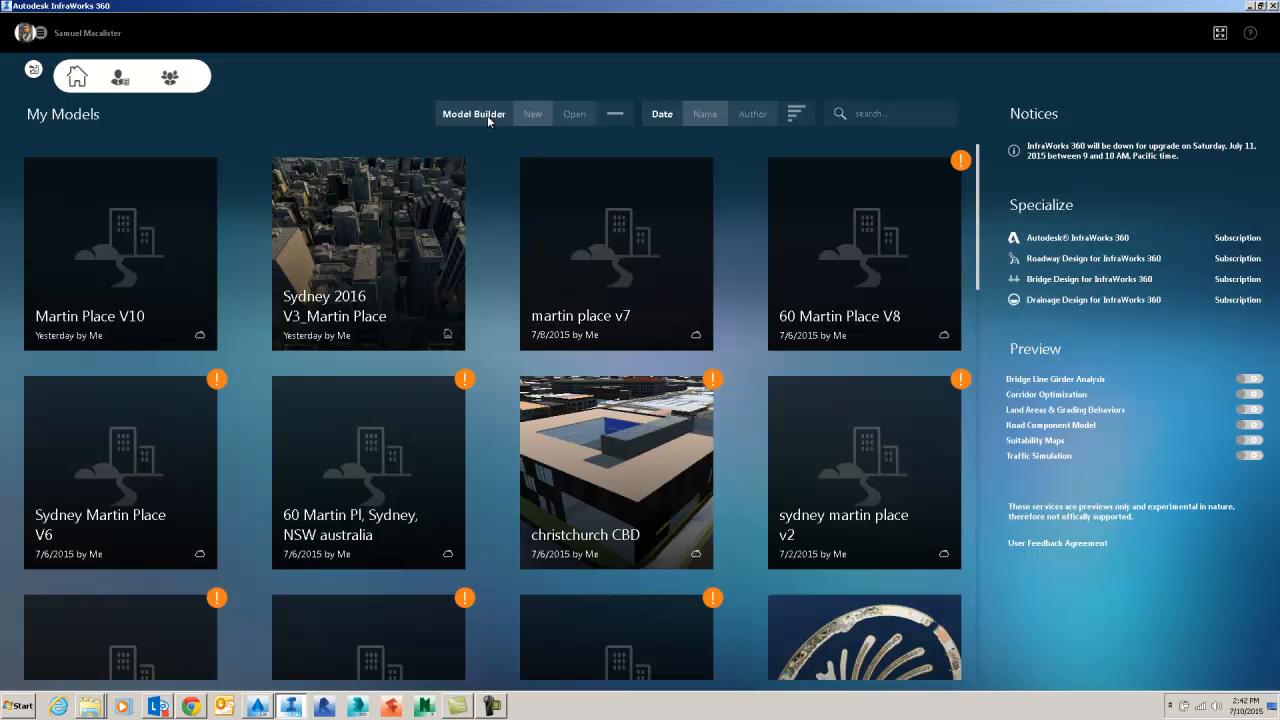
- Start a new model with Model Builder from the InfraWorks 360 home screen
{"action": "left_click", "coordinate": [472, 112]}
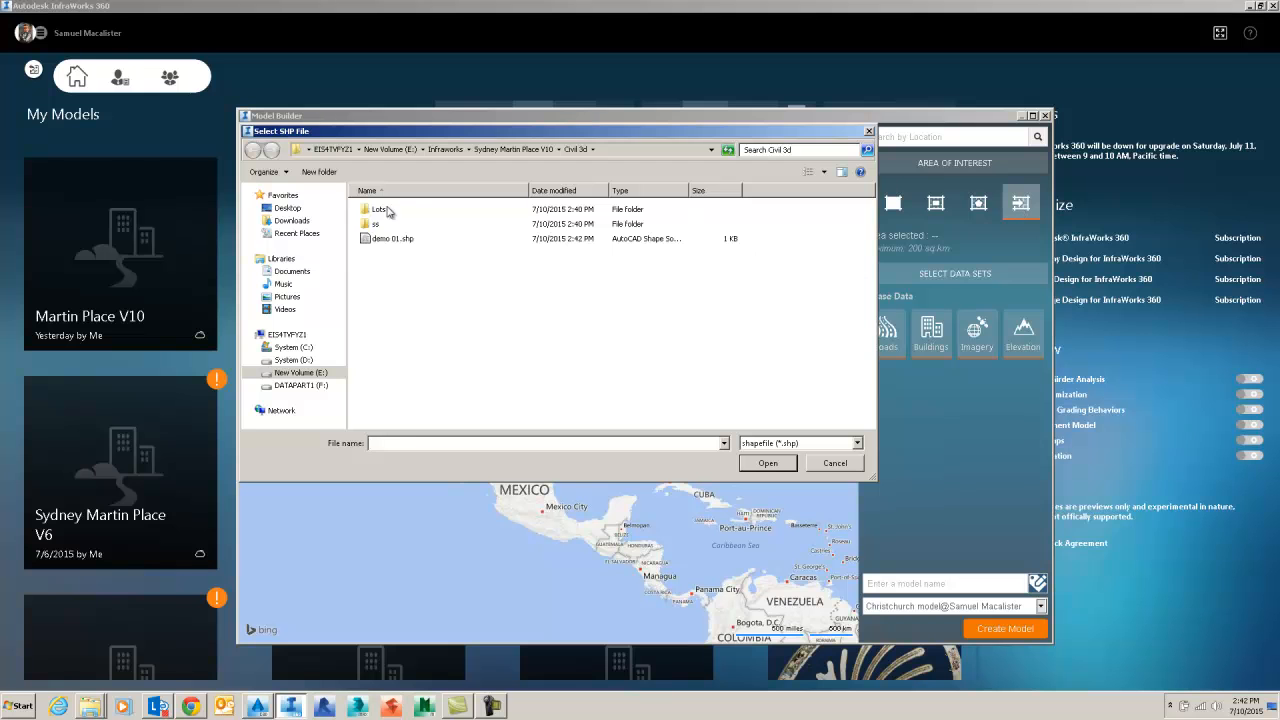
- Load the demo shapefile as the area of interest and enter the model name 'Sydney Mart...'
{"action": "left_click", "coordinate": [836, 464]}
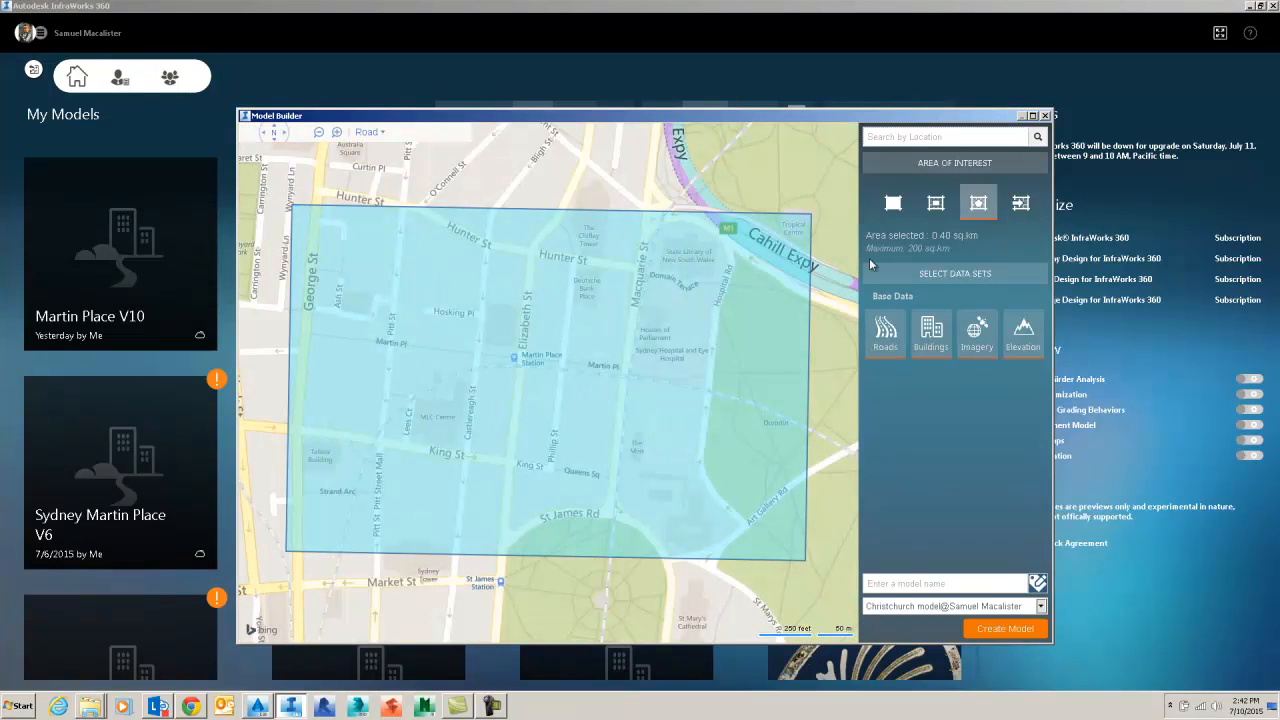
{"action": "type", "text": "s"}
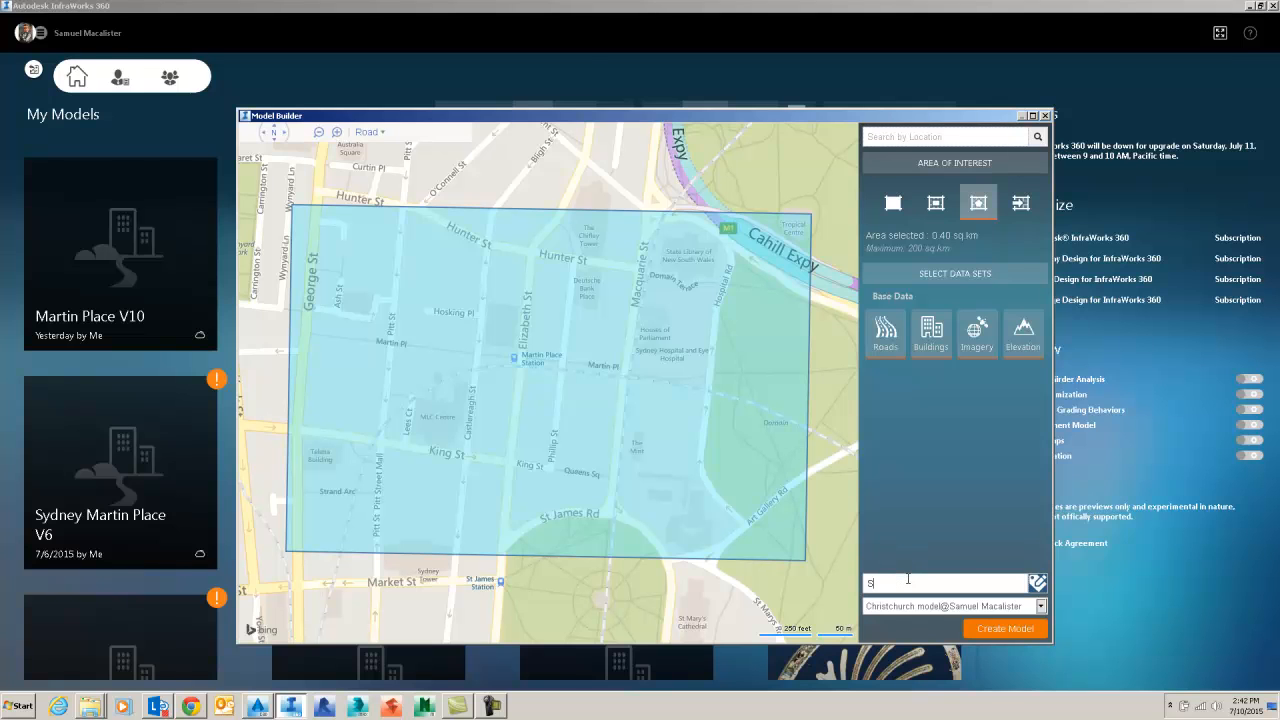
{"action": "type", "text": "ydney Martin Place V10"}
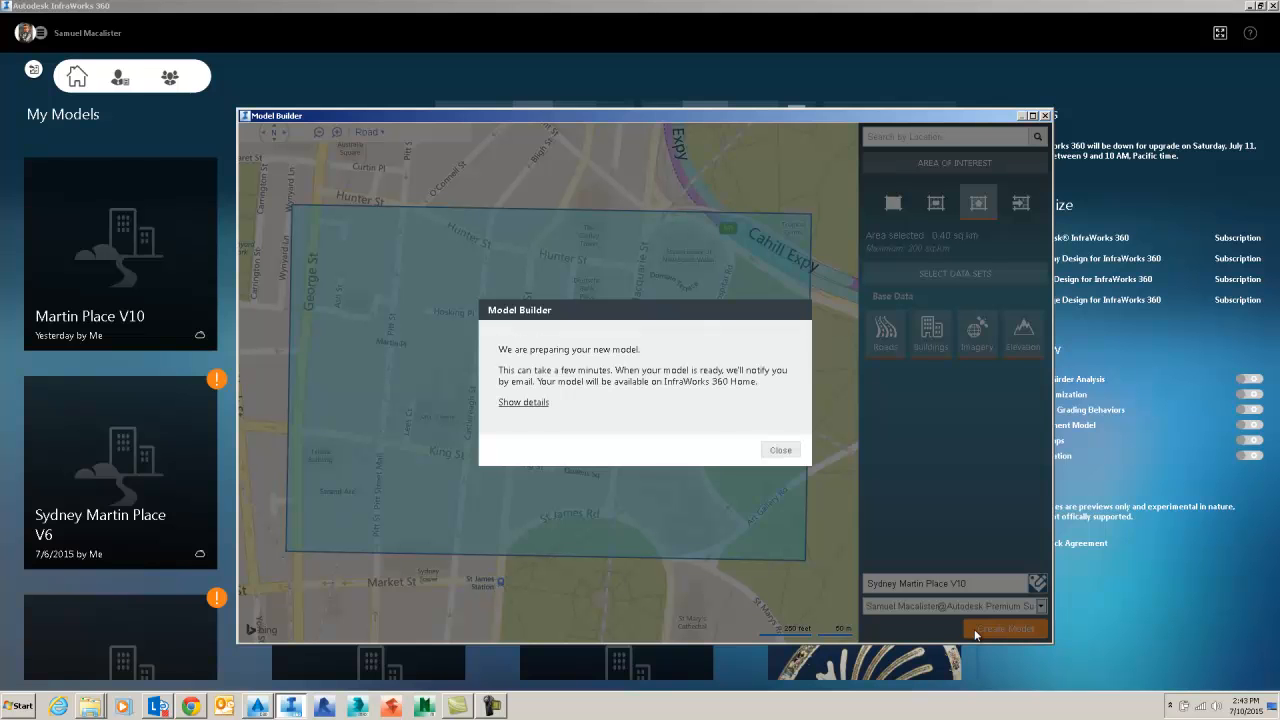
- Show the model request details, confirming Sydney Martin Place V10 and its tracking ID
{"action": "left_click", "coordinate": [524, 402]}
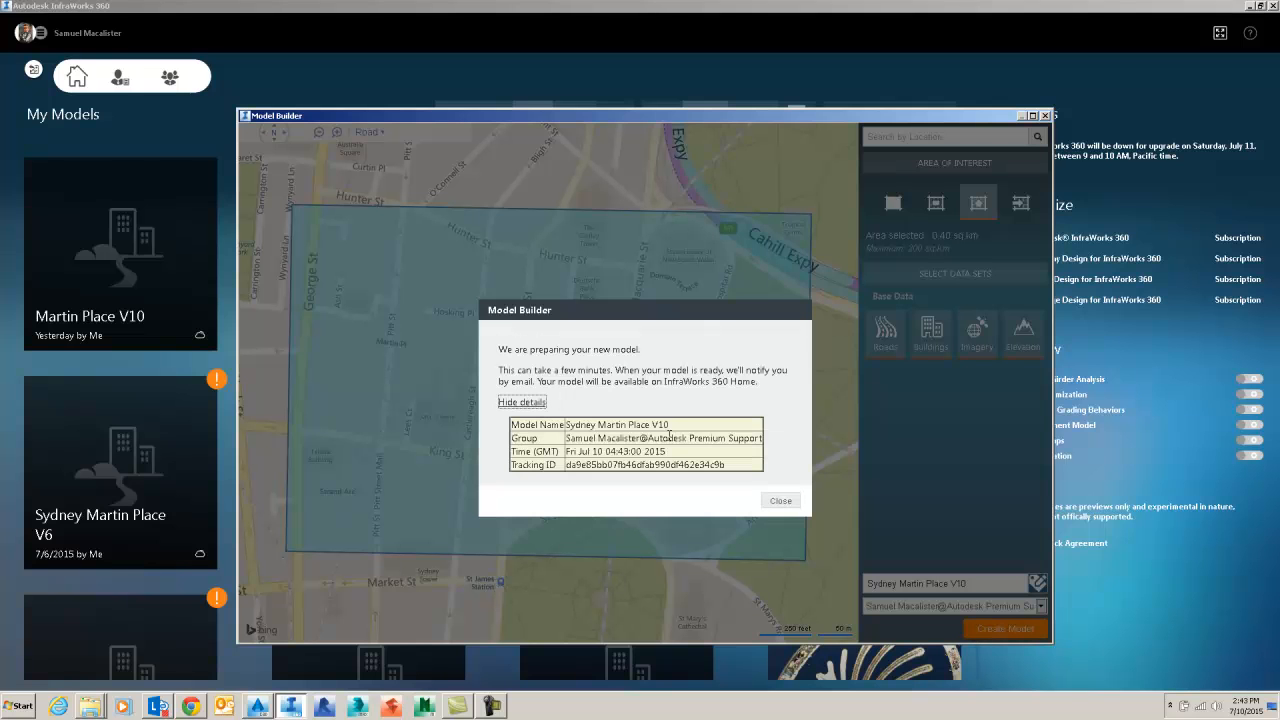